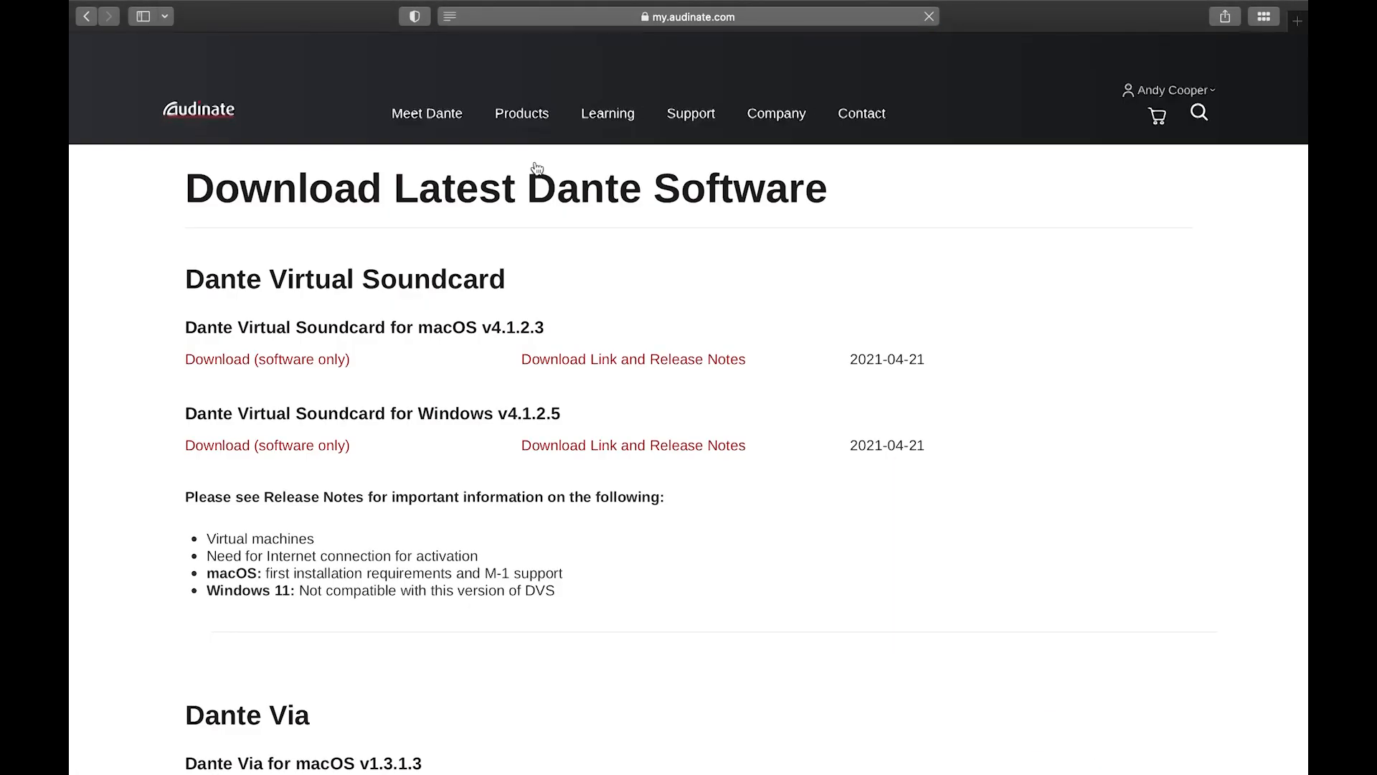
- Open the macOS release notes and the Dante Controller v4.4.2.2 .dmg package page
{"action": "scroll", "scroll_direction": "down", "scroll_amount": 3}
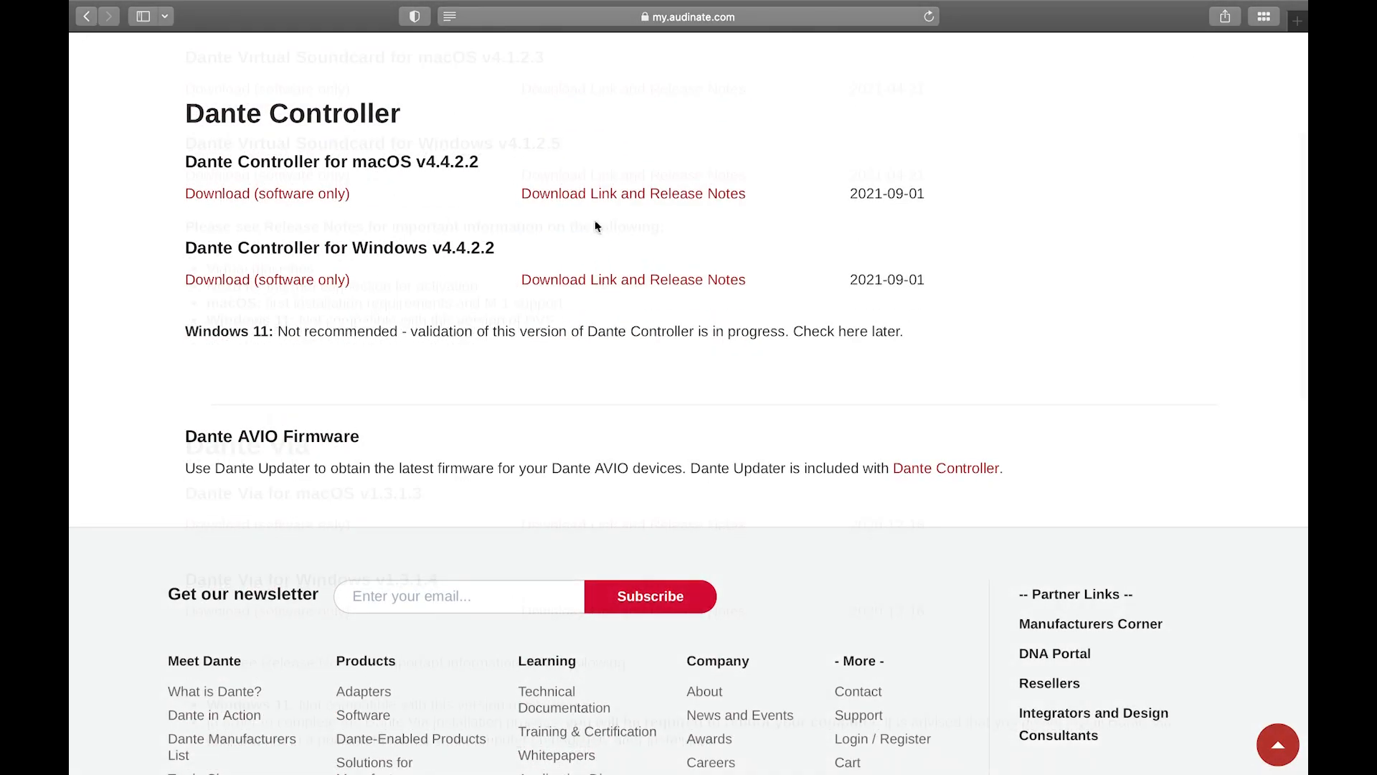
{"action": "left_click", "coordinate": [632, 193]}
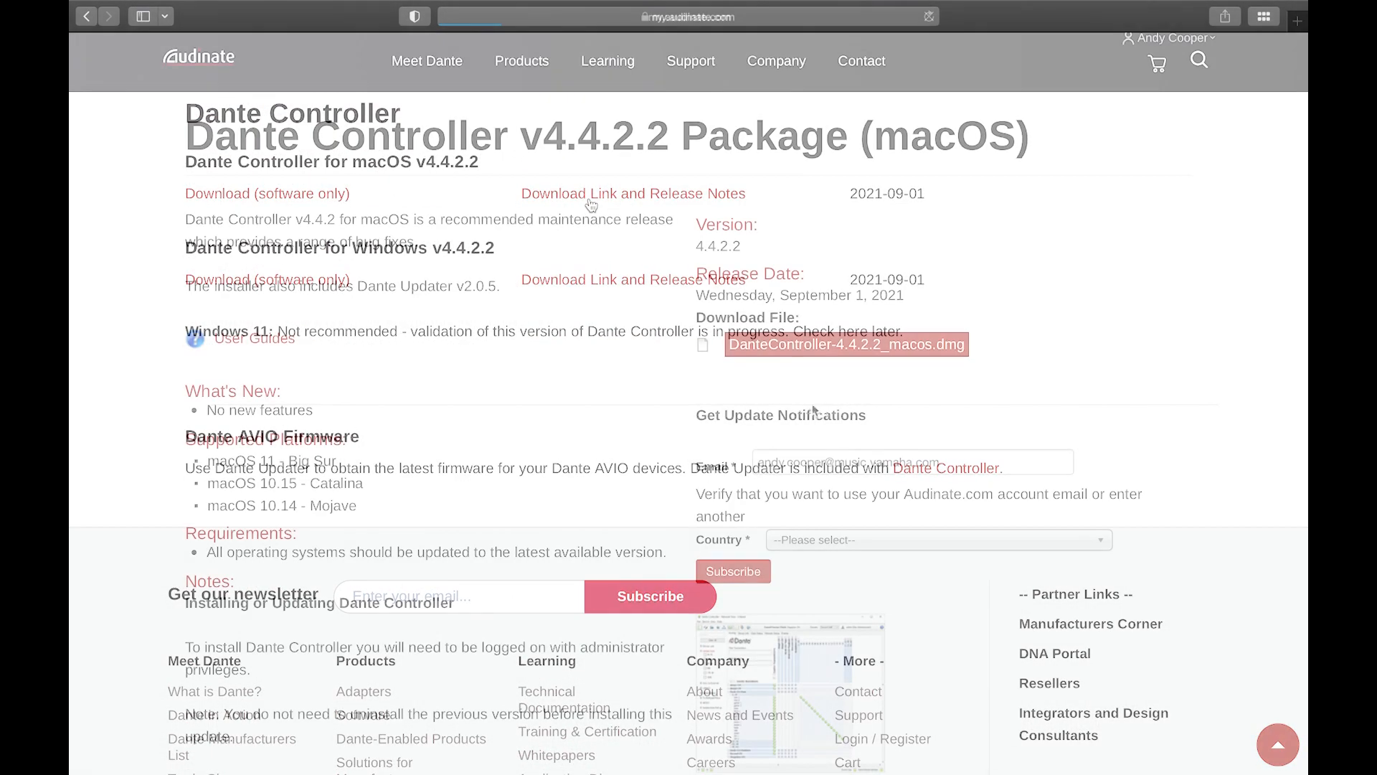
{"action": "left_click", "coordinate": [845, 344]}
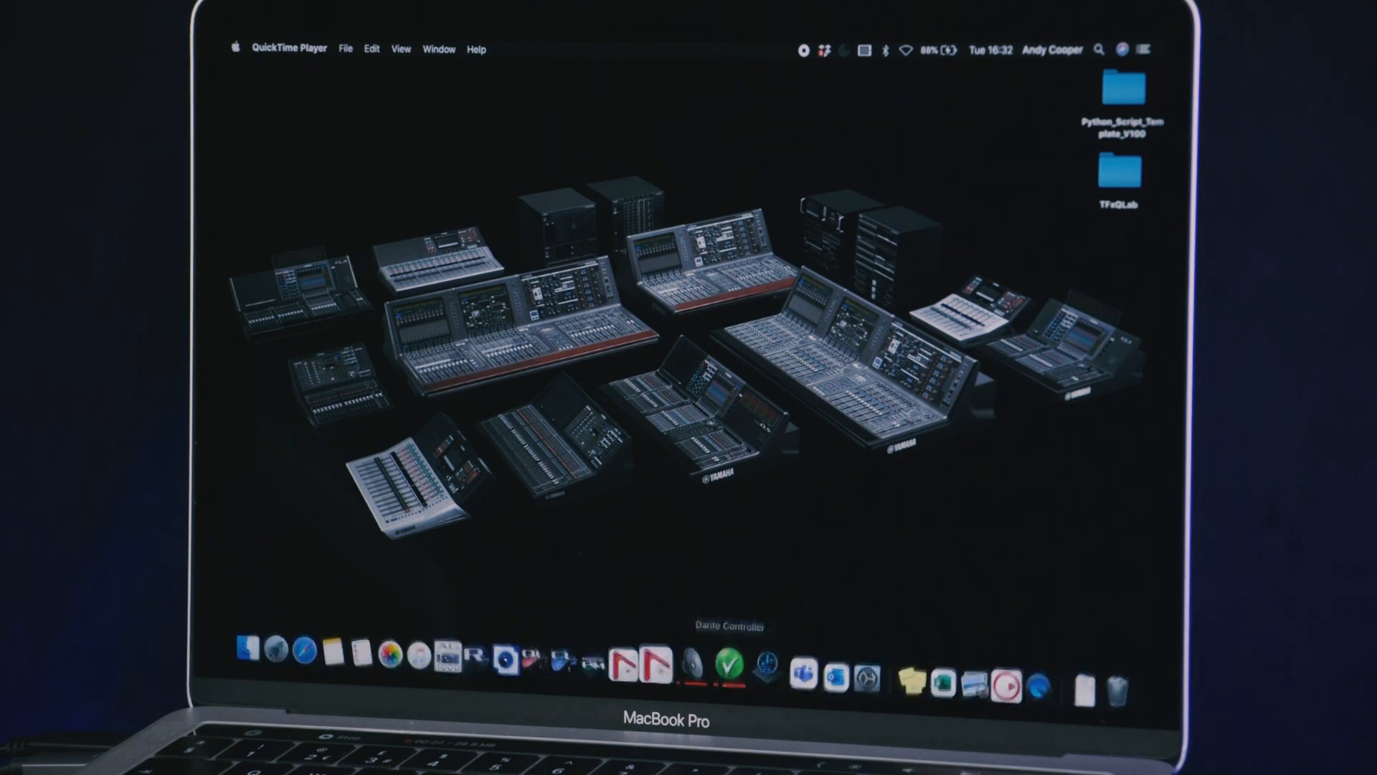
- Launch Dante Controller and expand the RUio16 receiver to list its 16 channels
{"action": "left_click", "coordinate": [725, 660]}
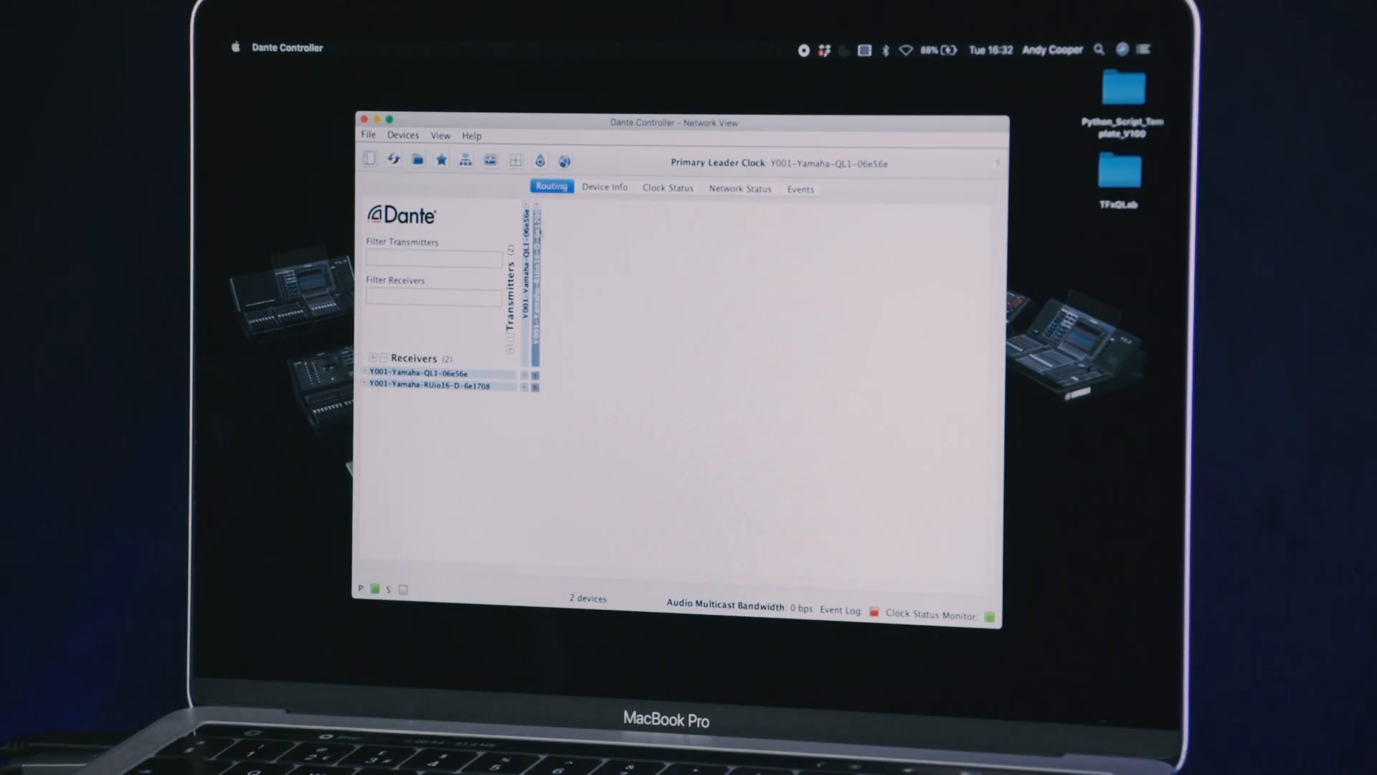
{"action": "left_click", "coordinate": [523, 209]}
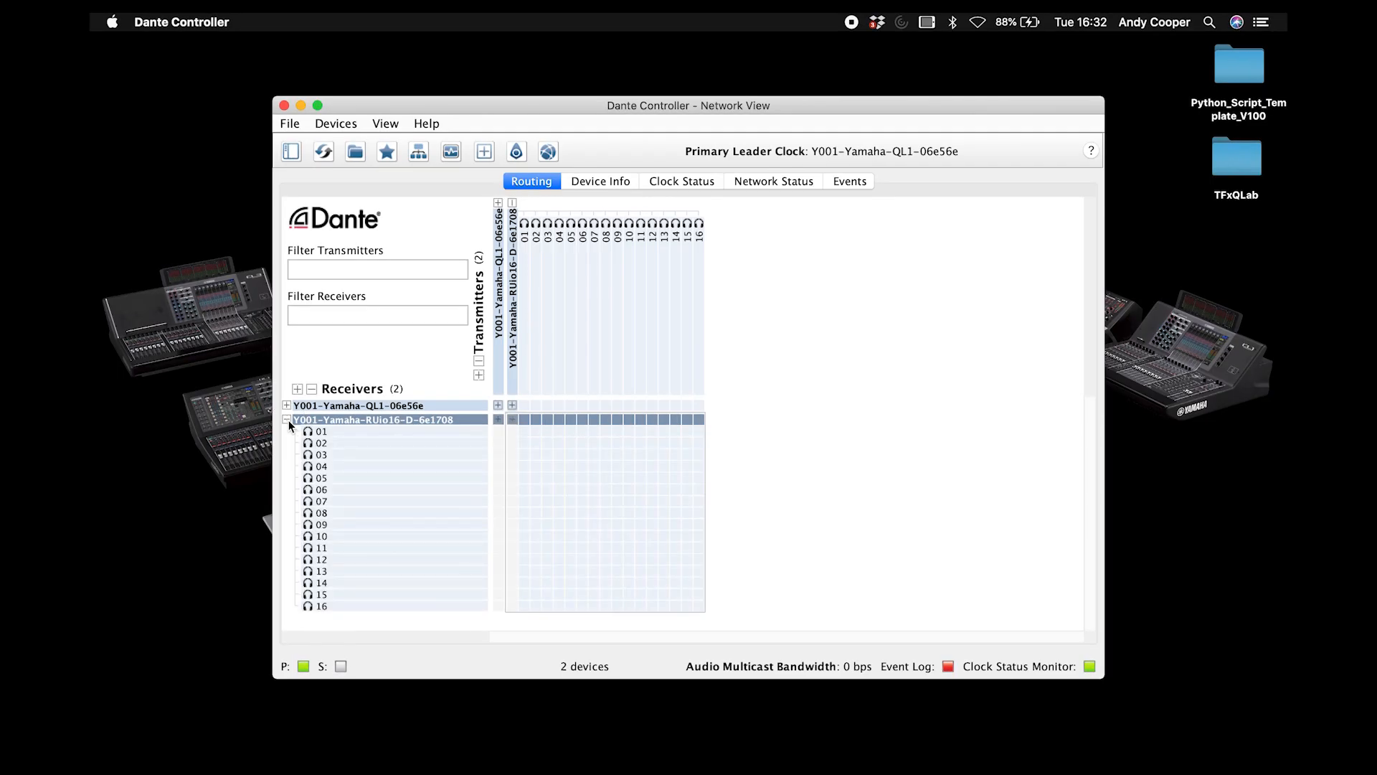
- Open the RUio16 Device View on Device Config, showing 48k and 0.25 msec latency
{"action": "double_click", "coordinate": [351, 419]}
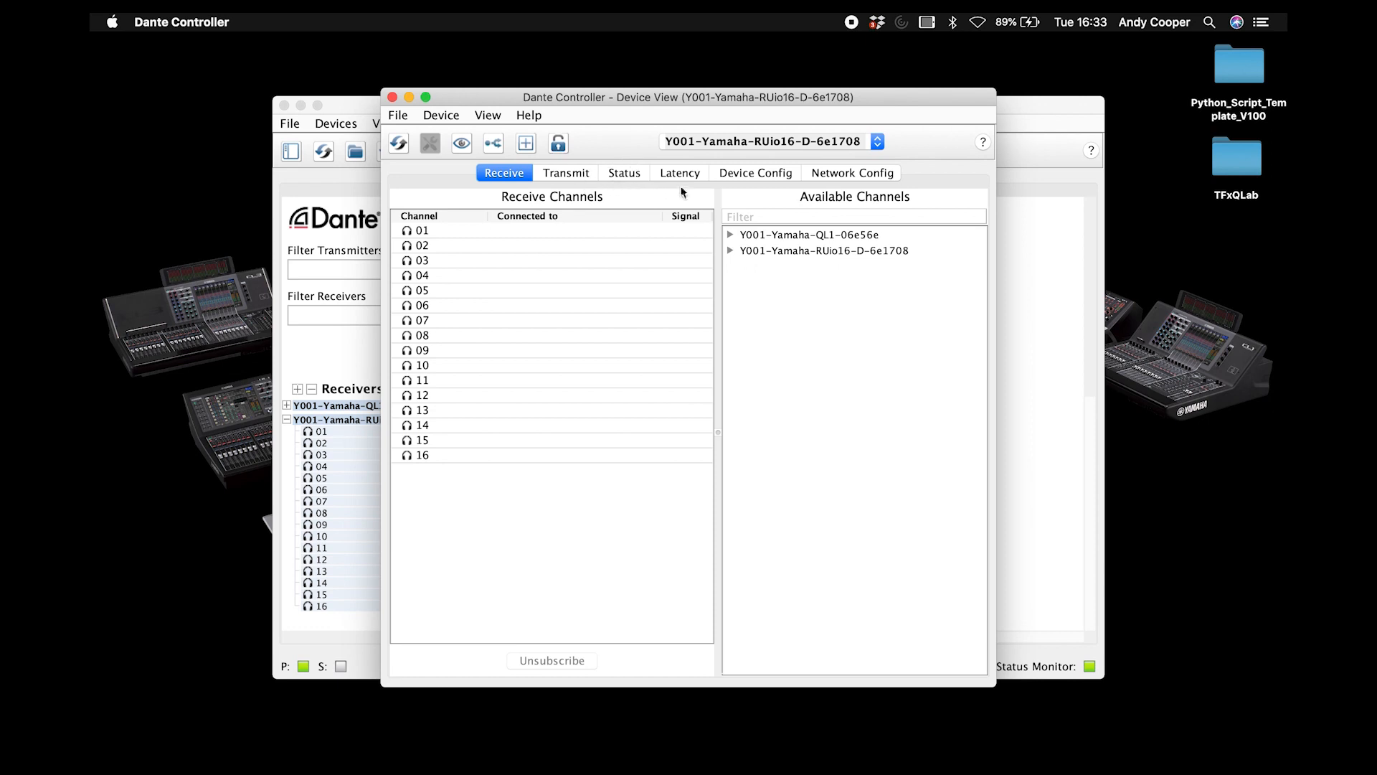
{"action": "left_click", "coordinate": [754, 172]}
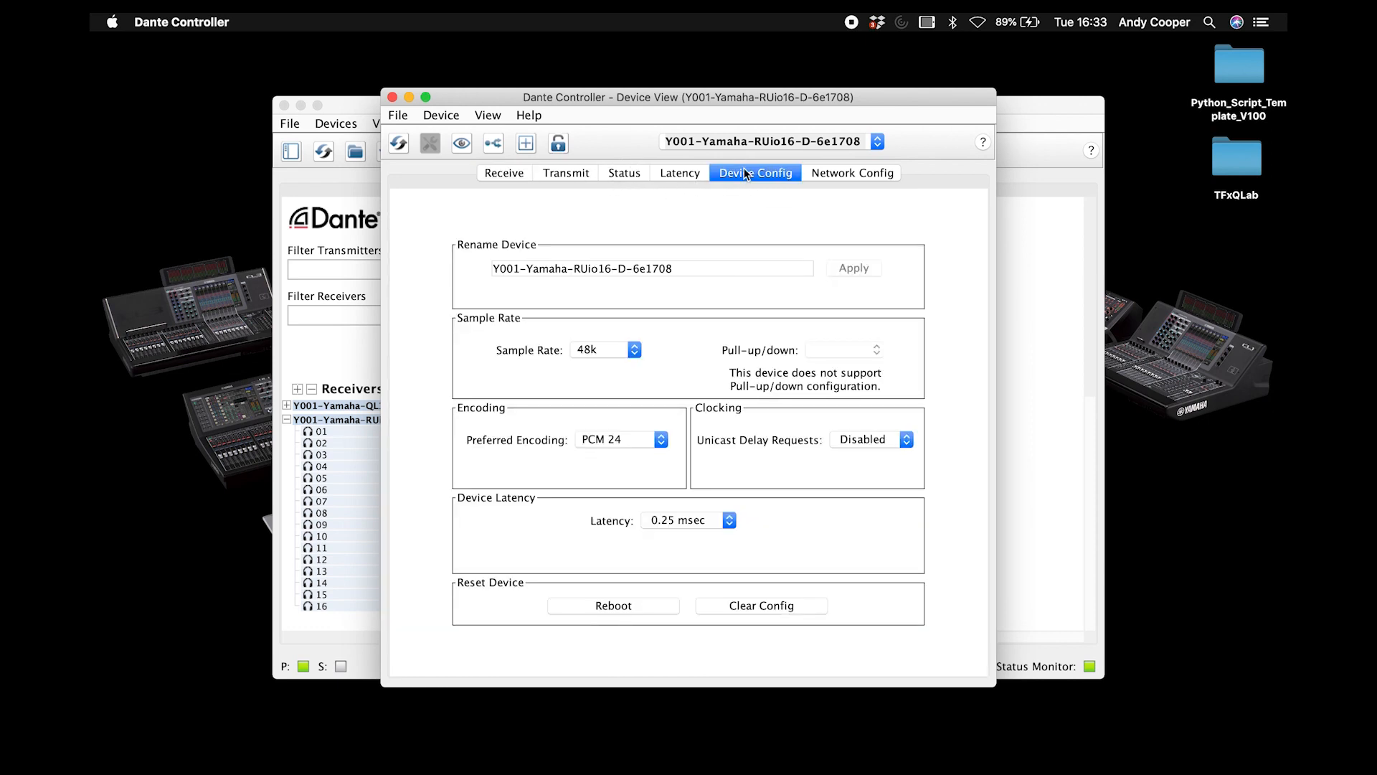
{"action": "mouse_move", "coordinate": [684, 255]}
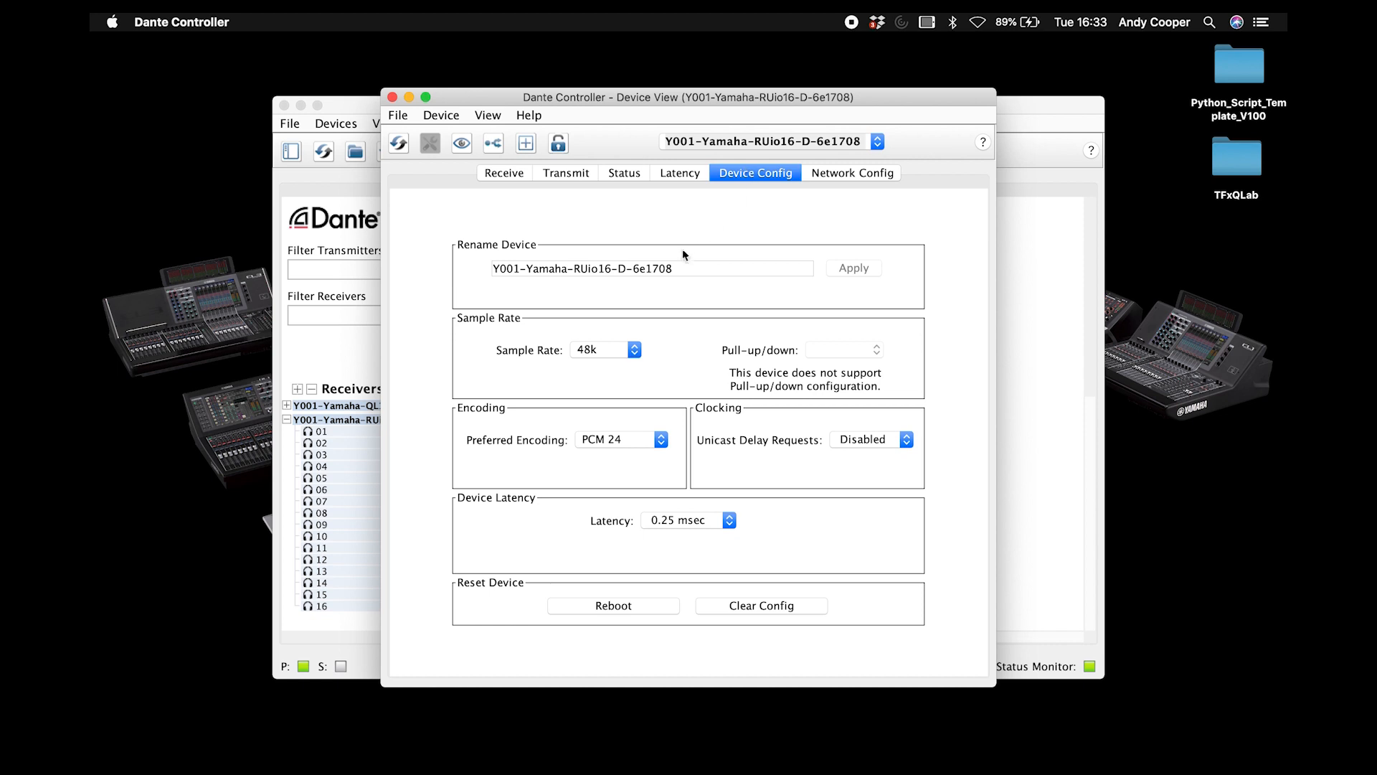
{"action": "mouse_move", "coordinate": [632, 351]}
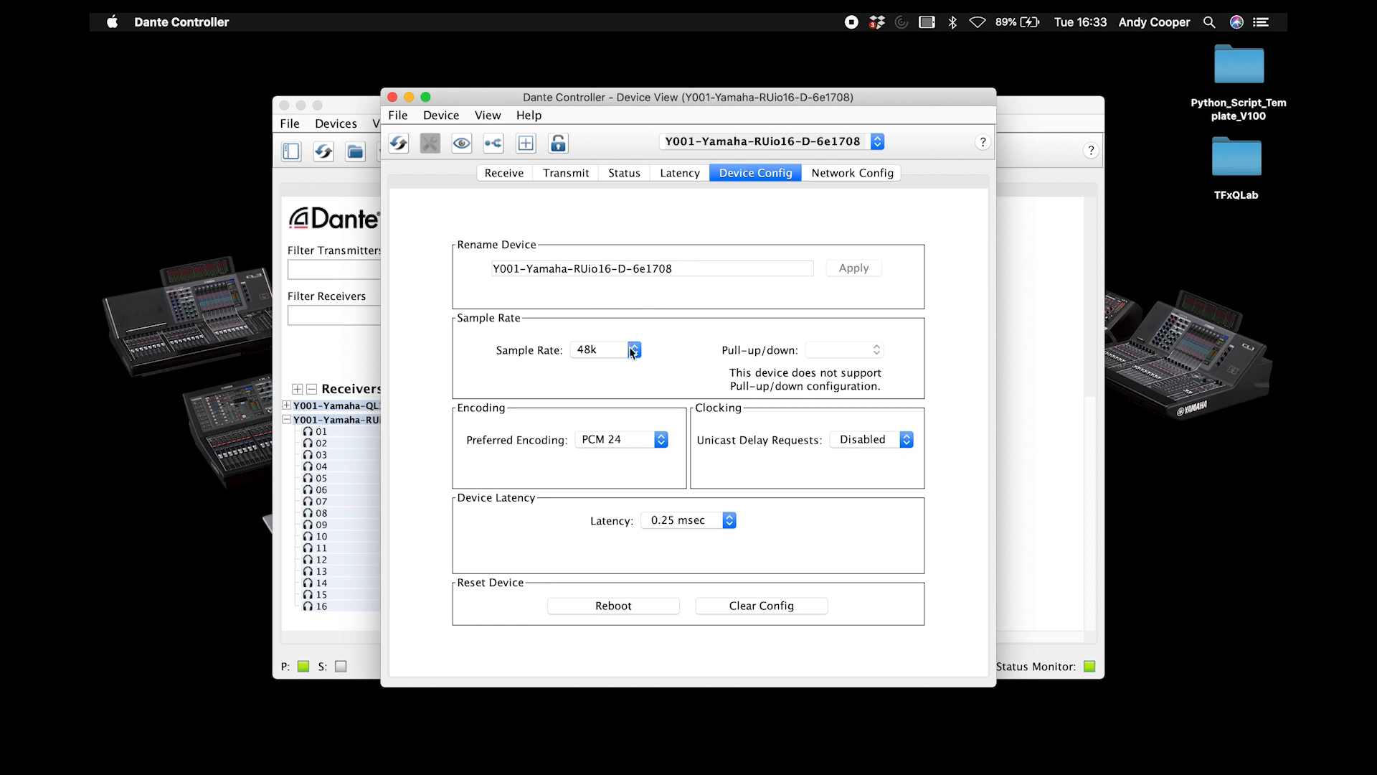
{"action": "left_click", "coordinate": [633, 350]}
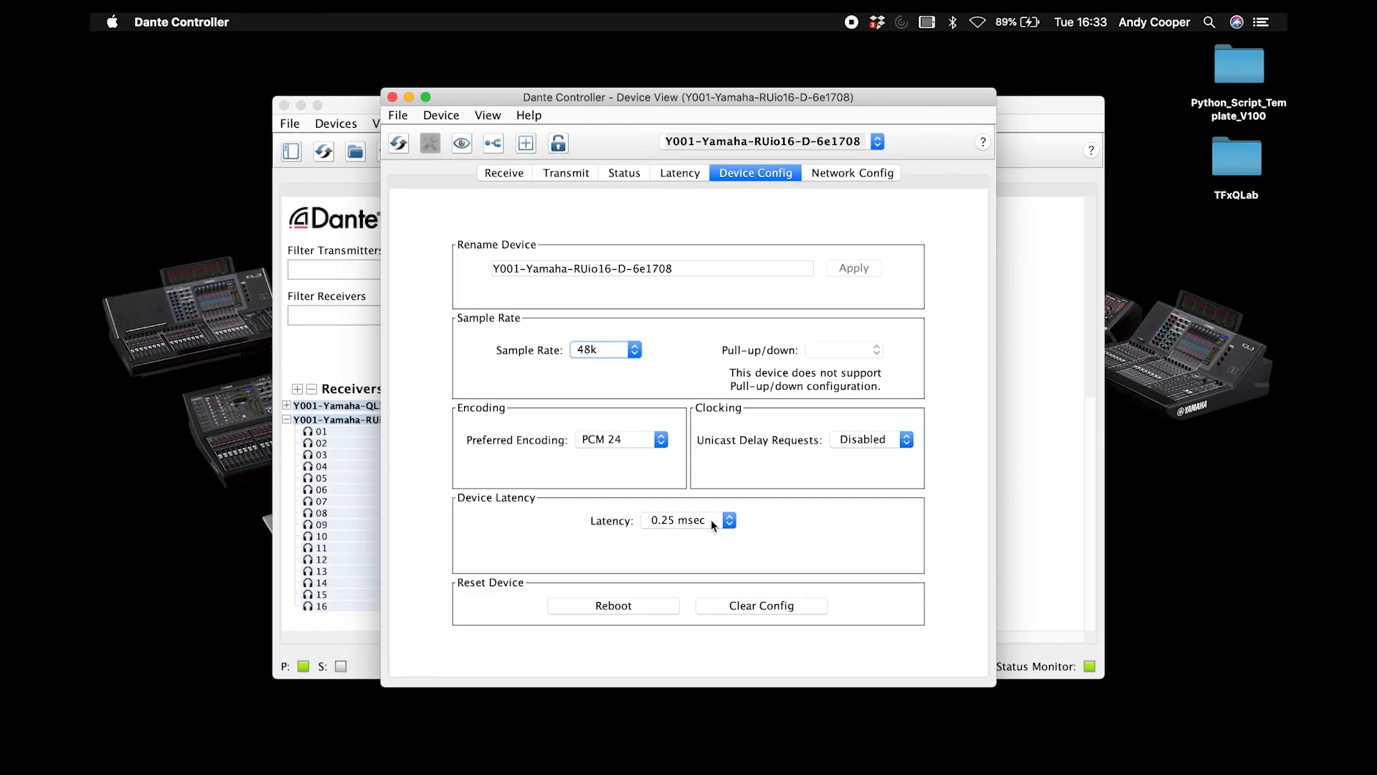
{"action": "left_click", "coordinate": [690, 520]}
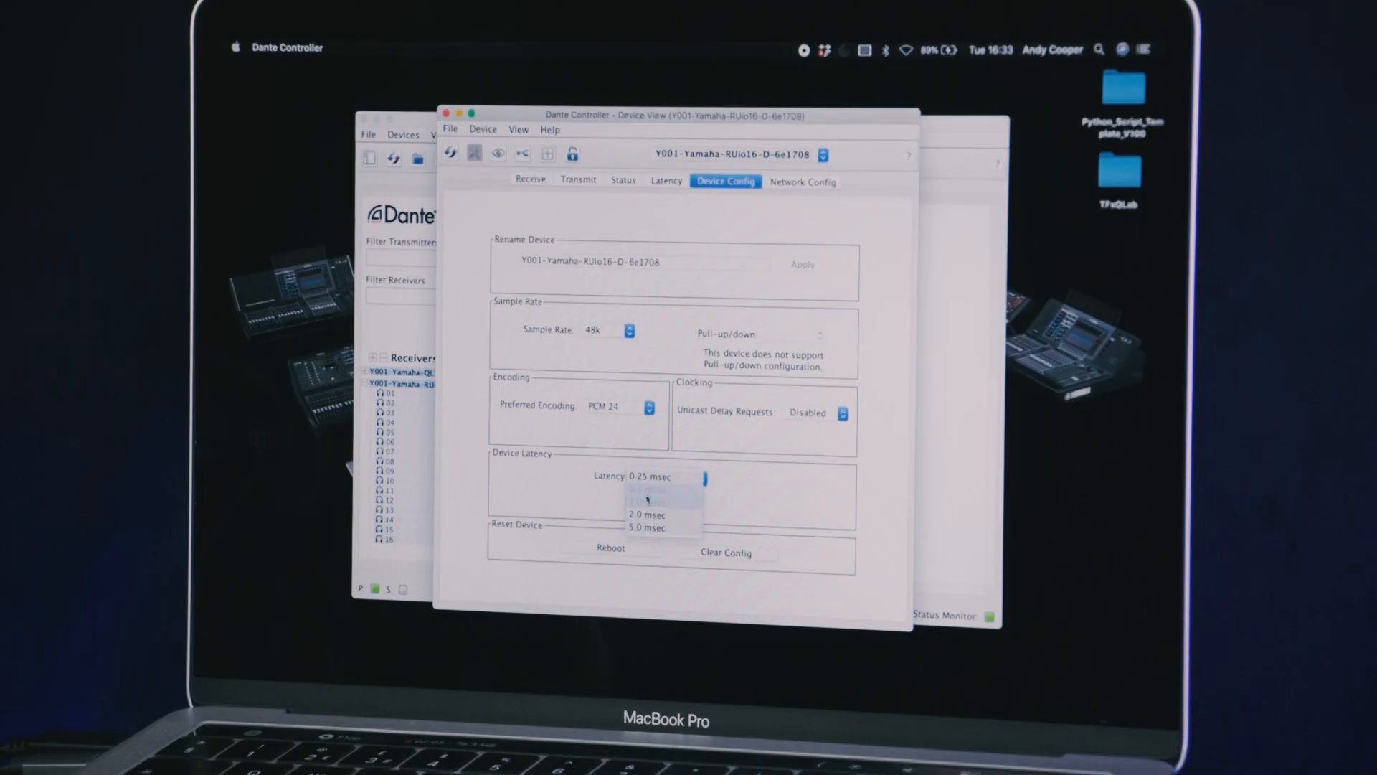
{"action": "left_click", "coordinate": [649, 494]}
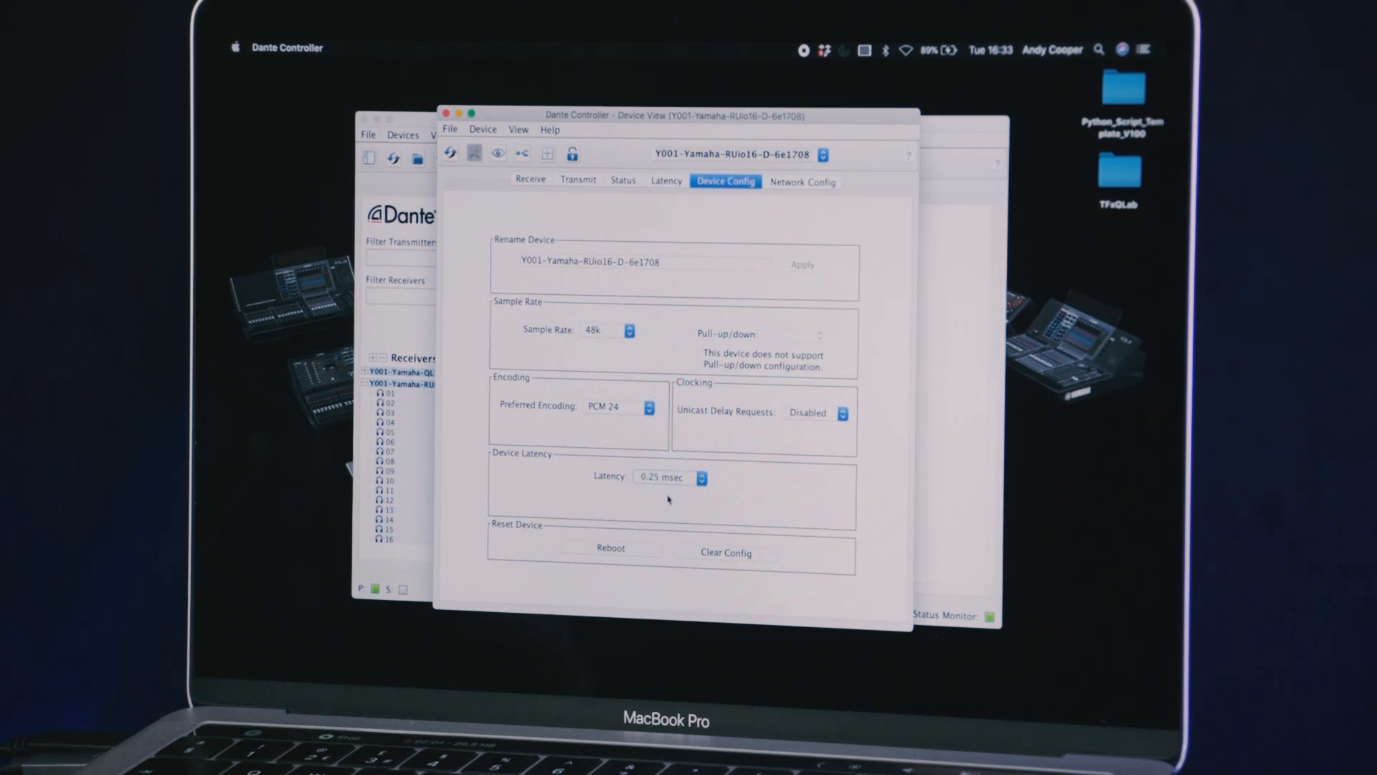
{"action": "left_click", "coordinate": [800, 181]}
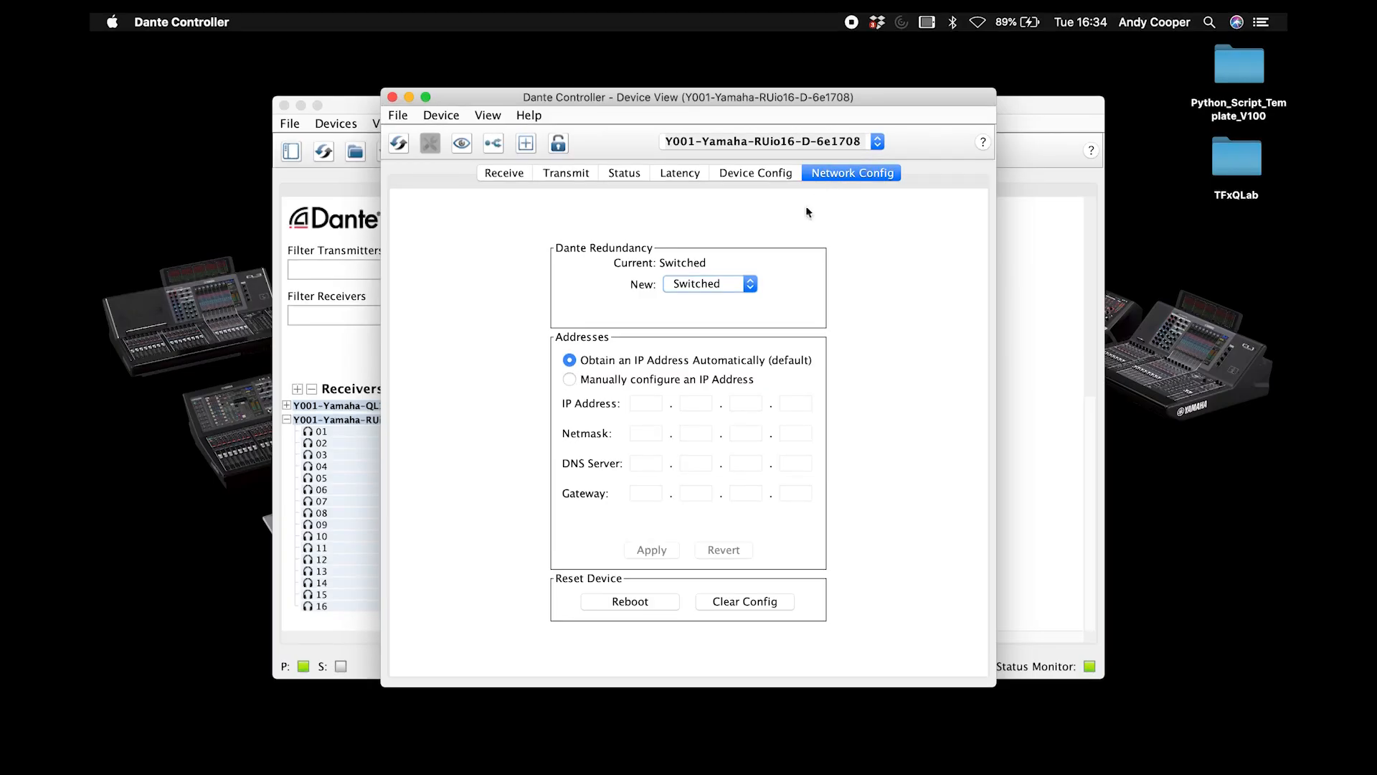
{"action": "mouse_move", "coordinate": [741, 328]}
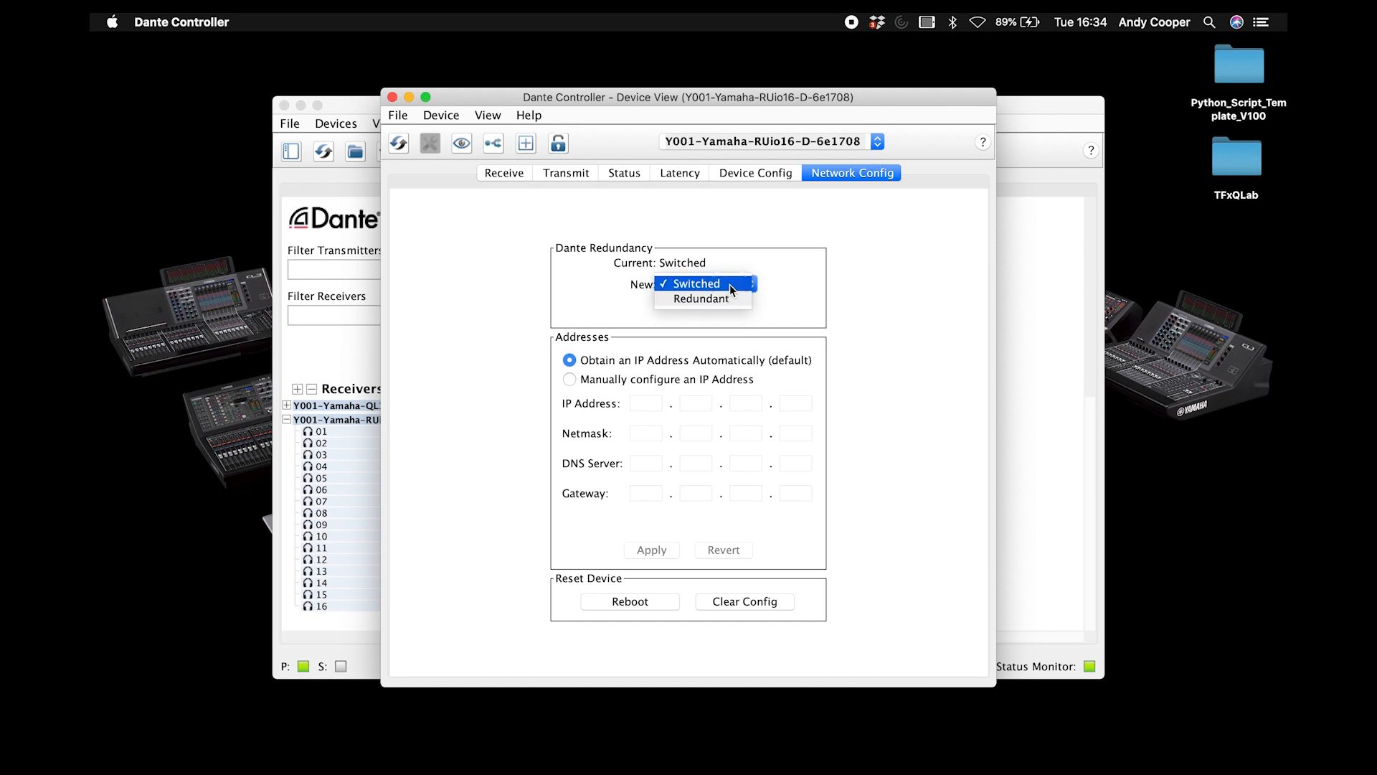
{"action": "mouse_move", "coordinate": [700, 298]}
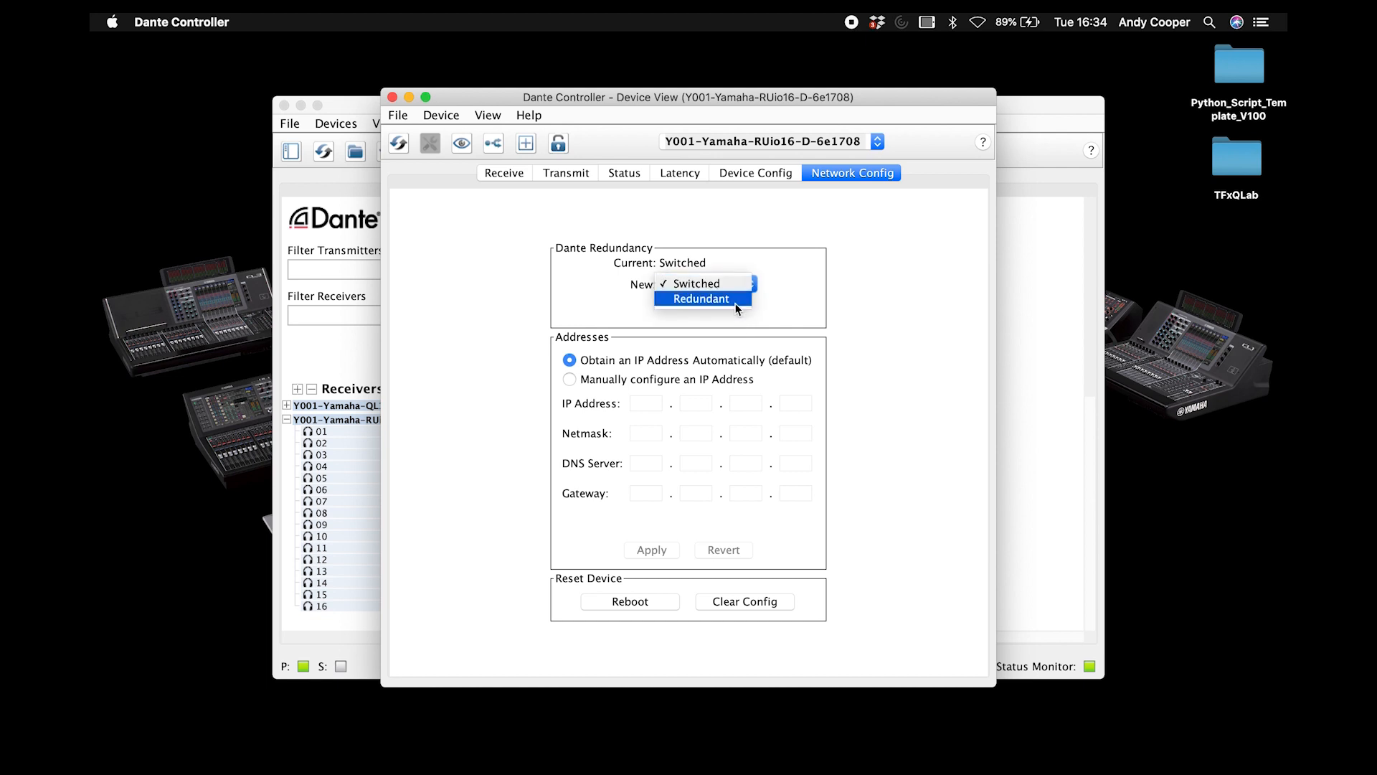
{"action": "mouse_move", "coordinate": [736, 302]}
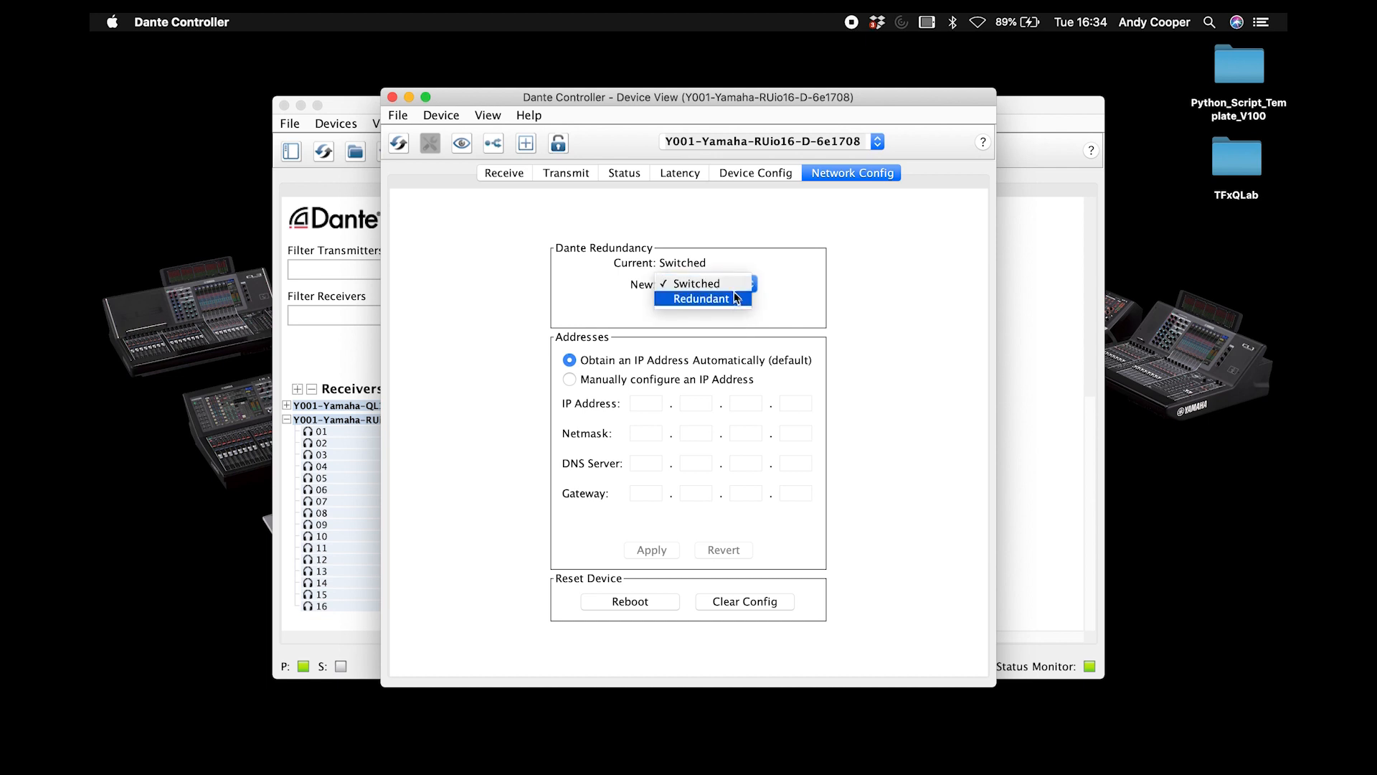
{"action": "mouse_move", "coordinate": [703, 283]}
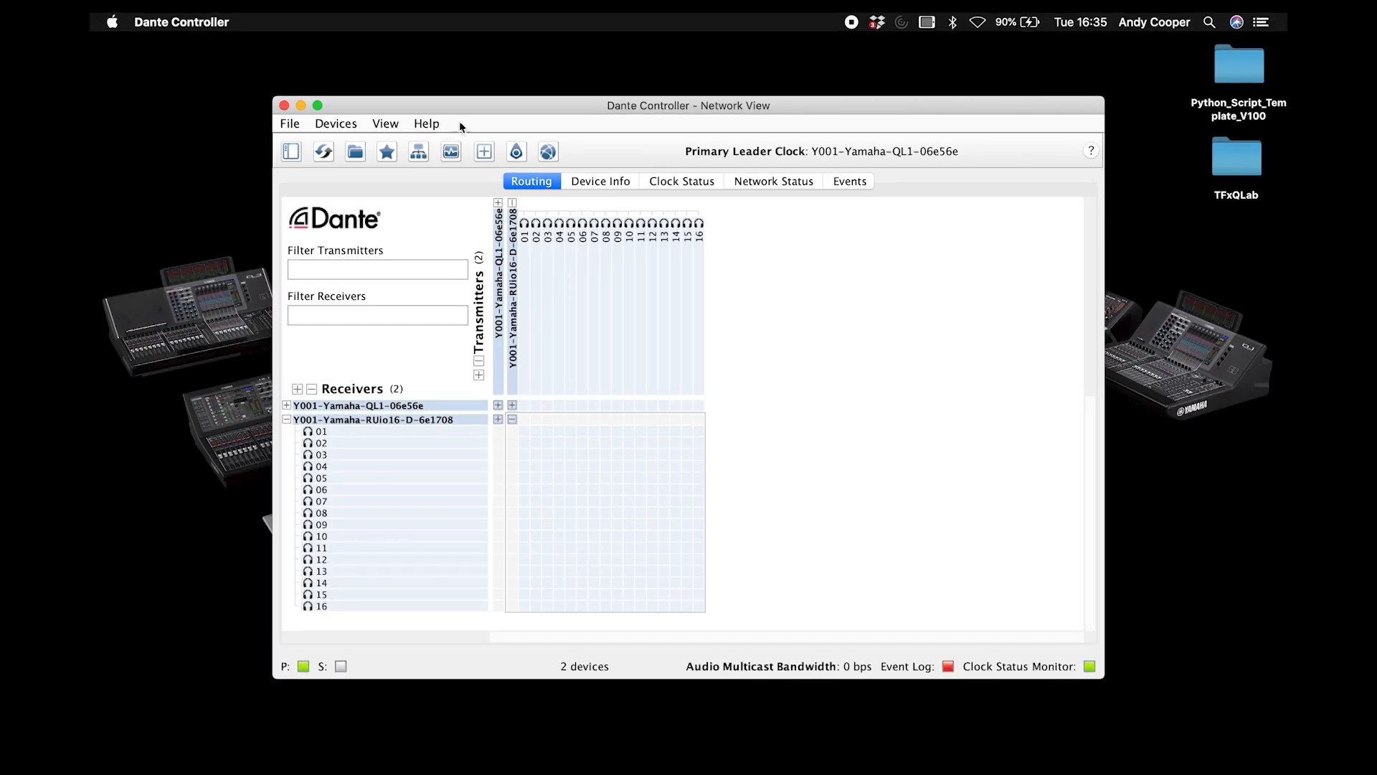
- Show the Clock Status list, with QL1 as leader and RUio16 following
{"action": "left_click", "coordinate": [681, 180]}
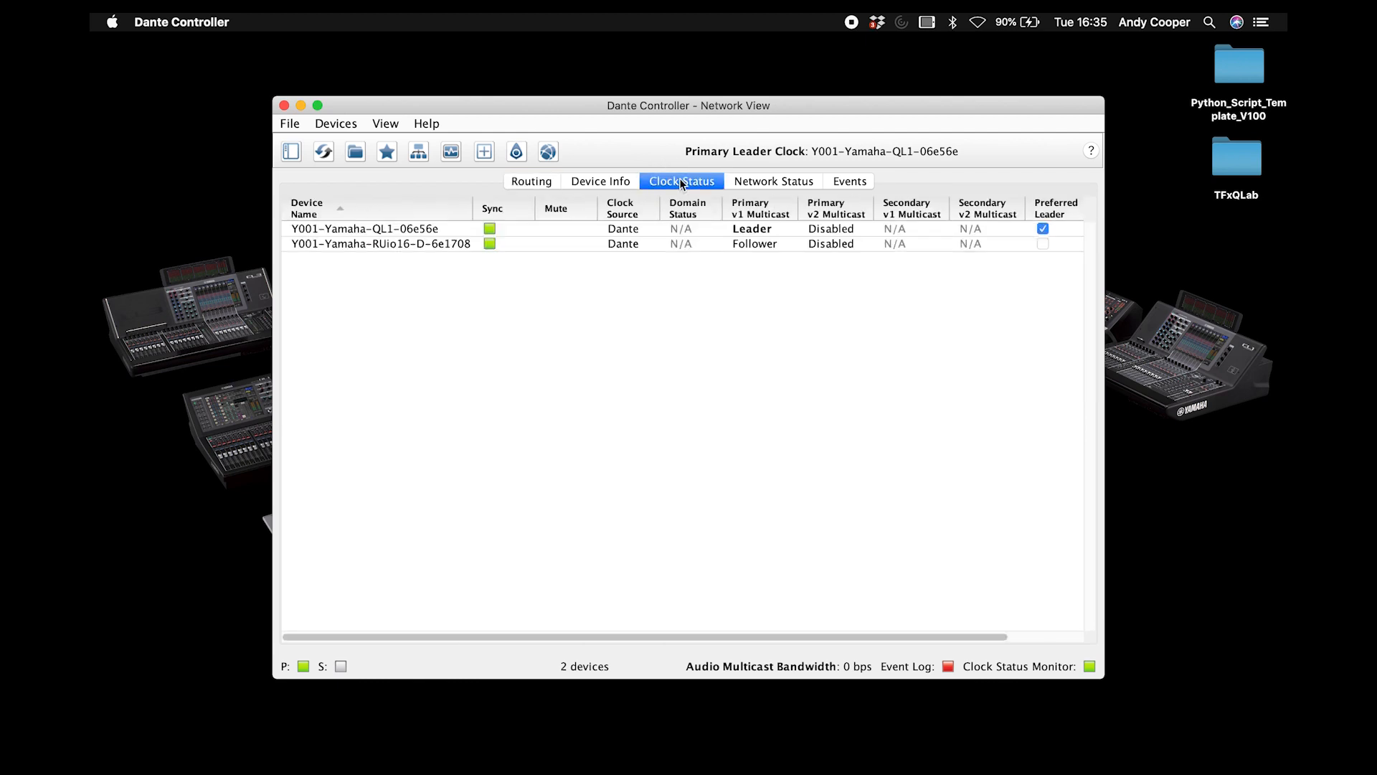